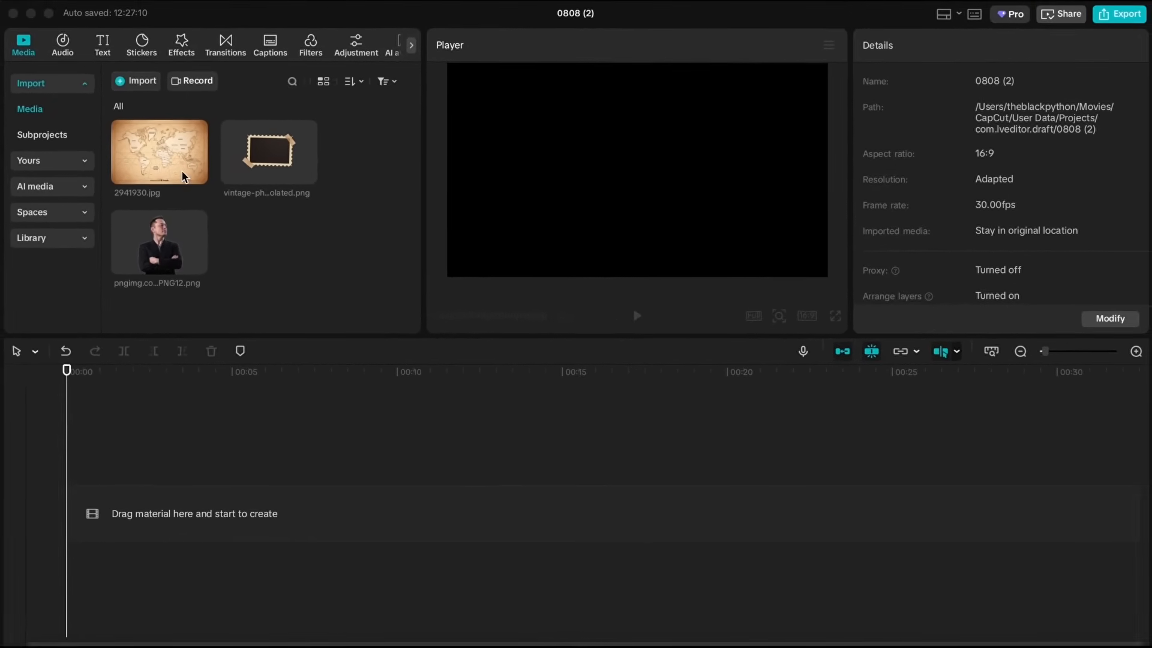
Add the world map 2941930.jpg to the timeline, confirm 16:9, and scale it up to fill the frame.
{"action": "left_click_drag", "start_coordinate": [158, 150], "coordinate": [308, 514]}
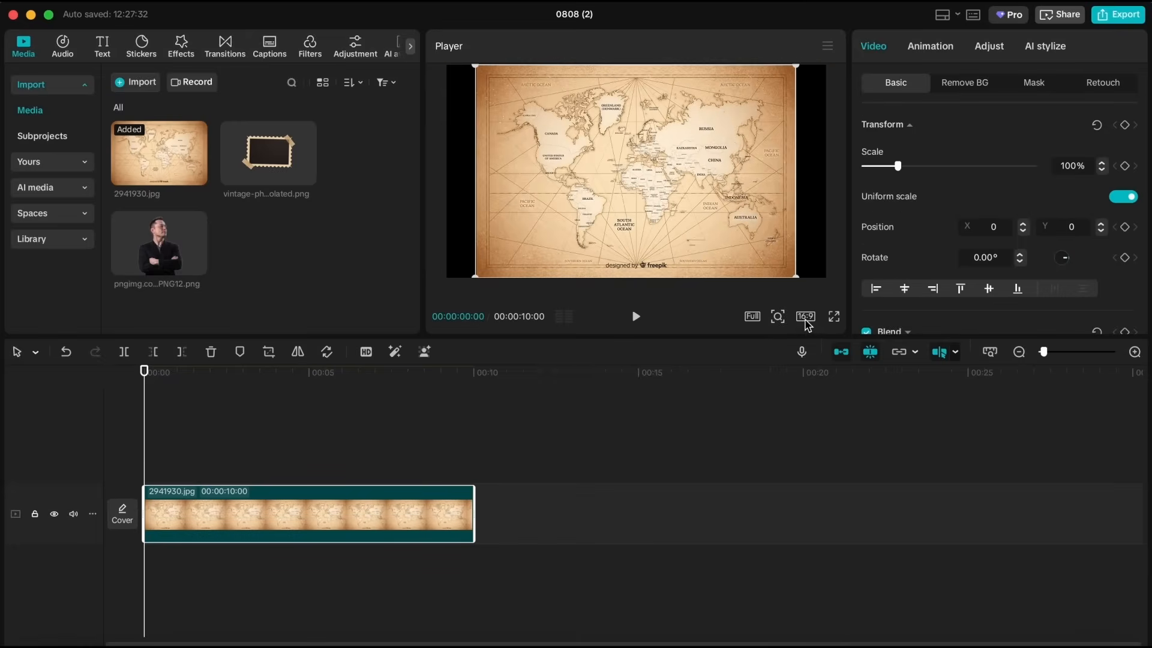
{"action": "left_click", "coordinate": [805, 316]}
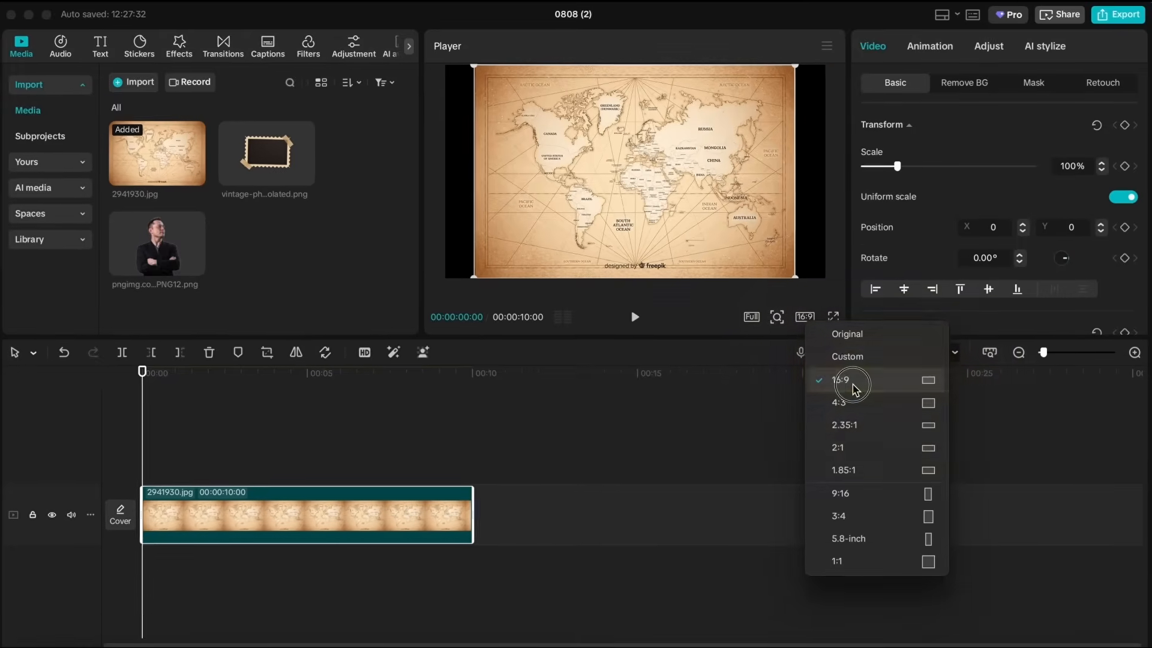
{"action": "left_click_drag", "start_coordinate": [896, 166], "coordinate": [858, 206]}
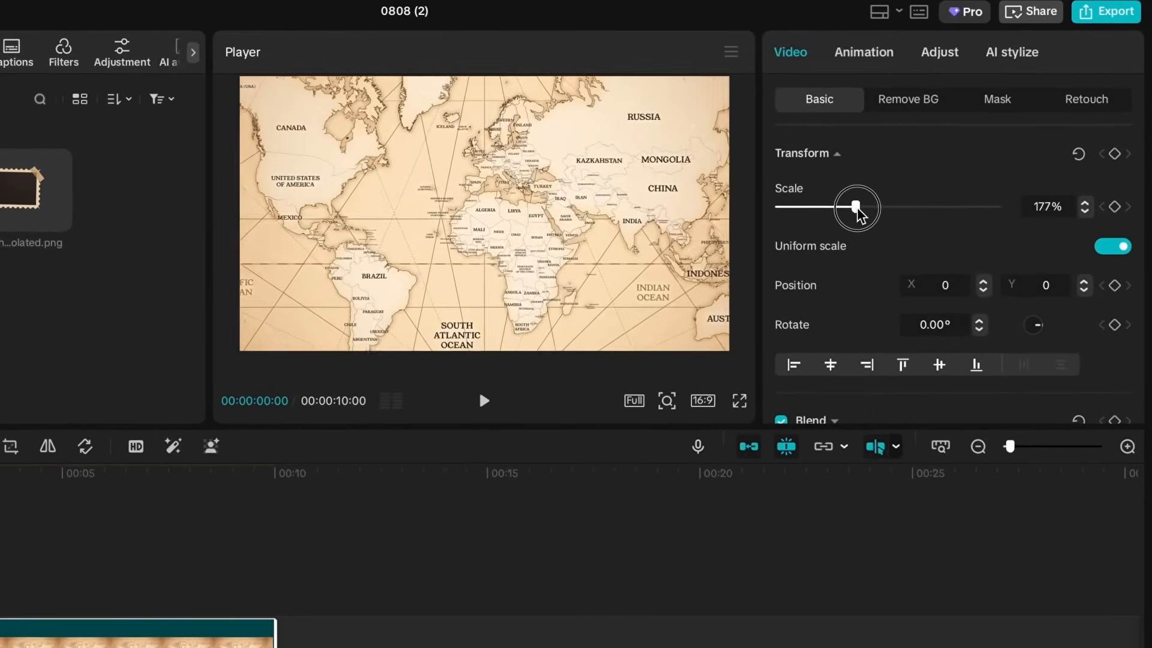
{"action": "left_click_drag", "start_coordinate": [856, 207], "coordinate": [900, 210]}
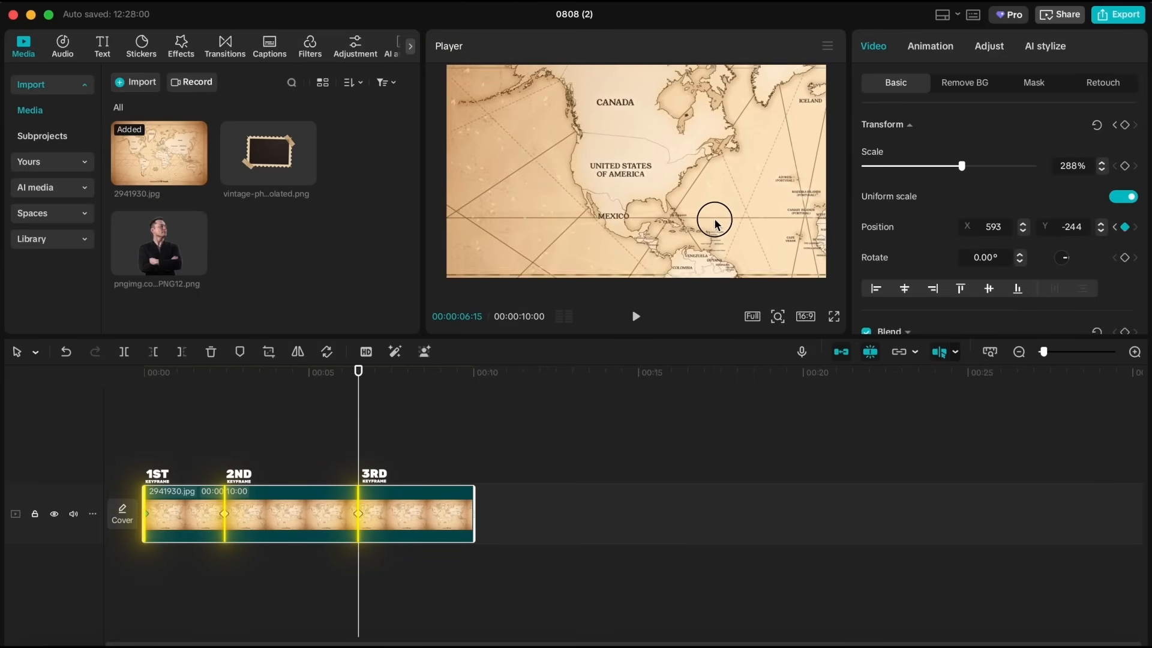
Drag the zoomed map toward North America so the third keyframe centers the United States.
{"action": "left_click_drag", "start_coordinate": [713, 223], "coordinate": [679, 257]}
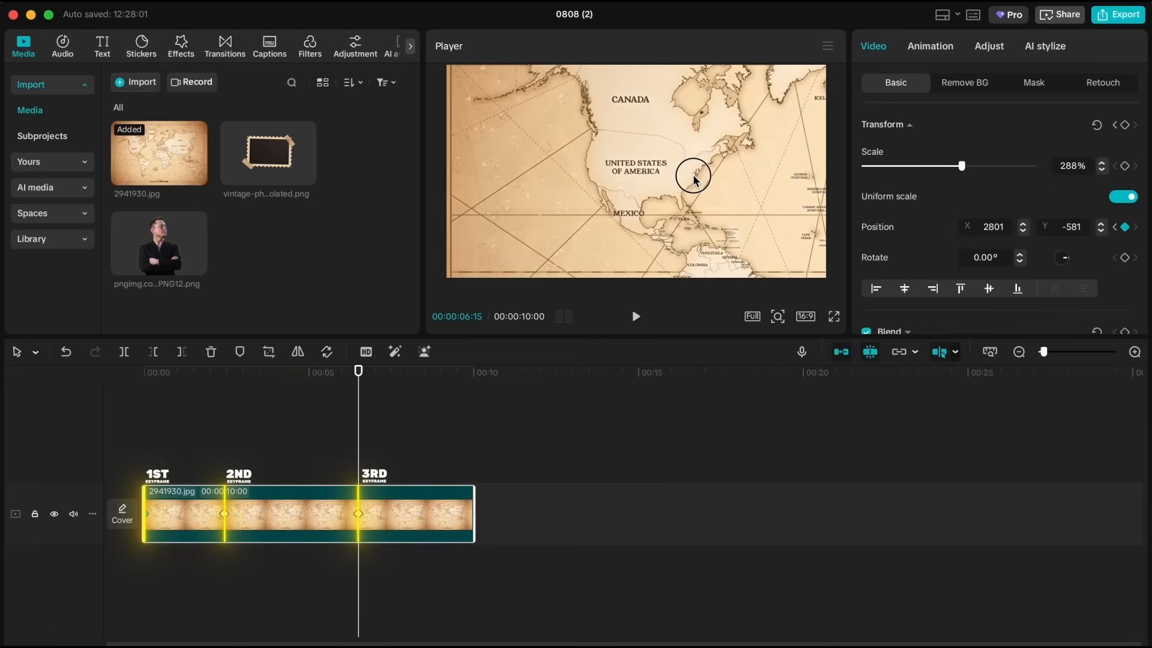
{"action": "left_click_drag", "start_coordinate": [691, 180], "coordinate": [629, 194]}
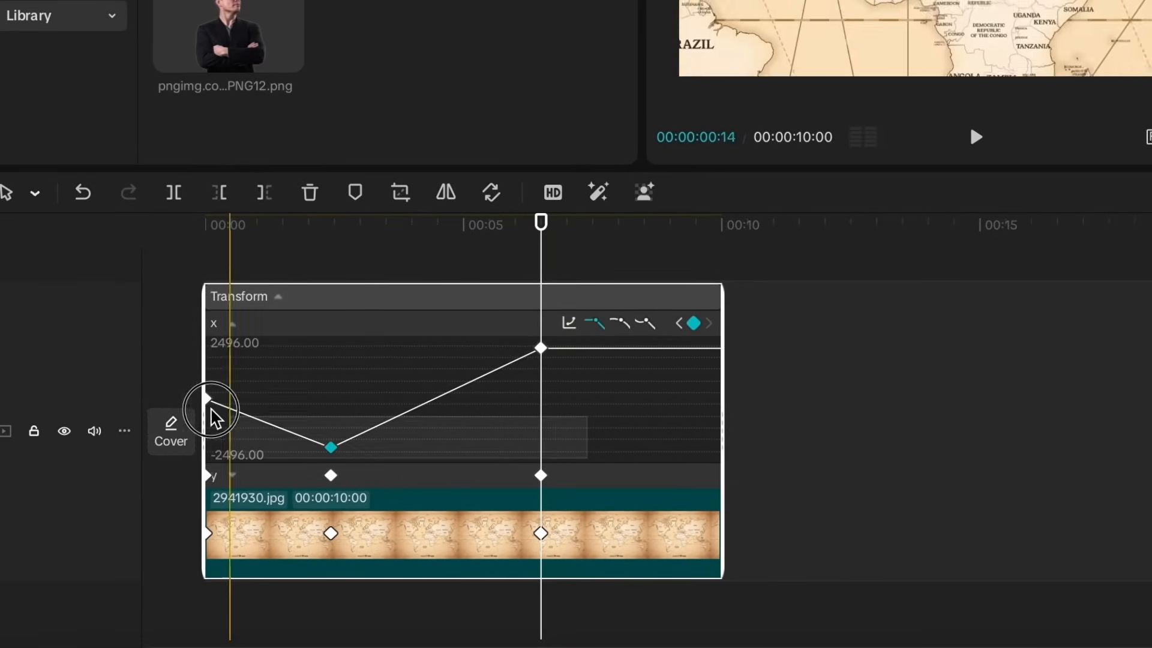
Apply the Cubic Ease preset to the map's horizontal position keyframes, then bring up the vertical position presets.
{"action": "left_click", "coordinate": [568, 324]}
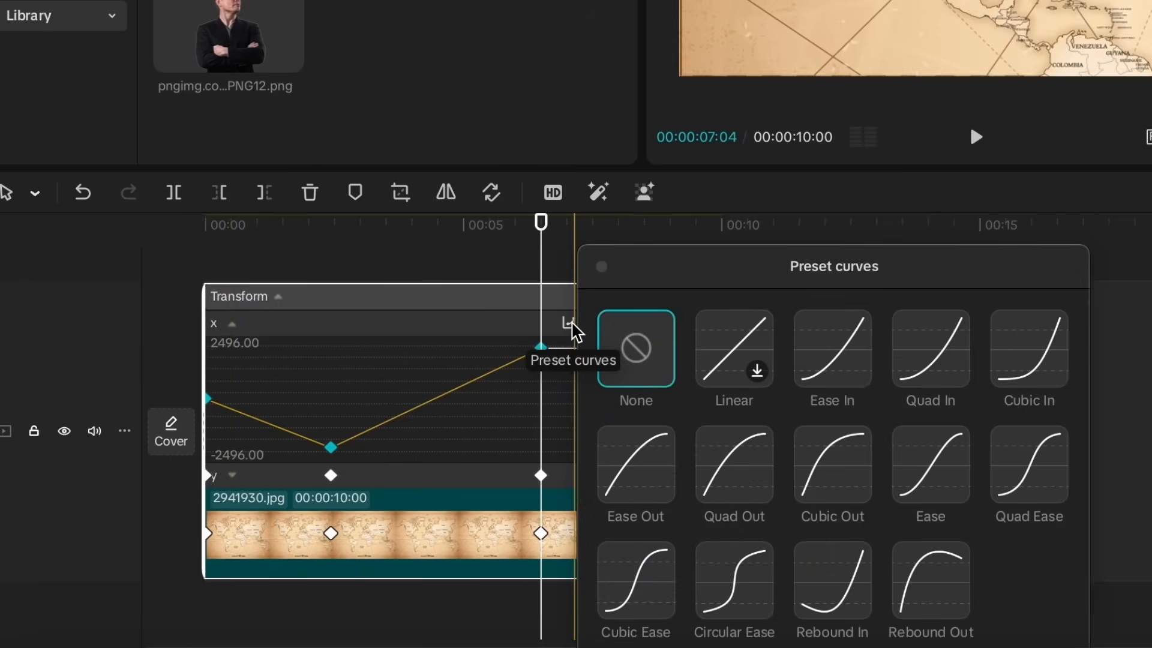
{"action": "left_click", "coordinate": [634, 580]}
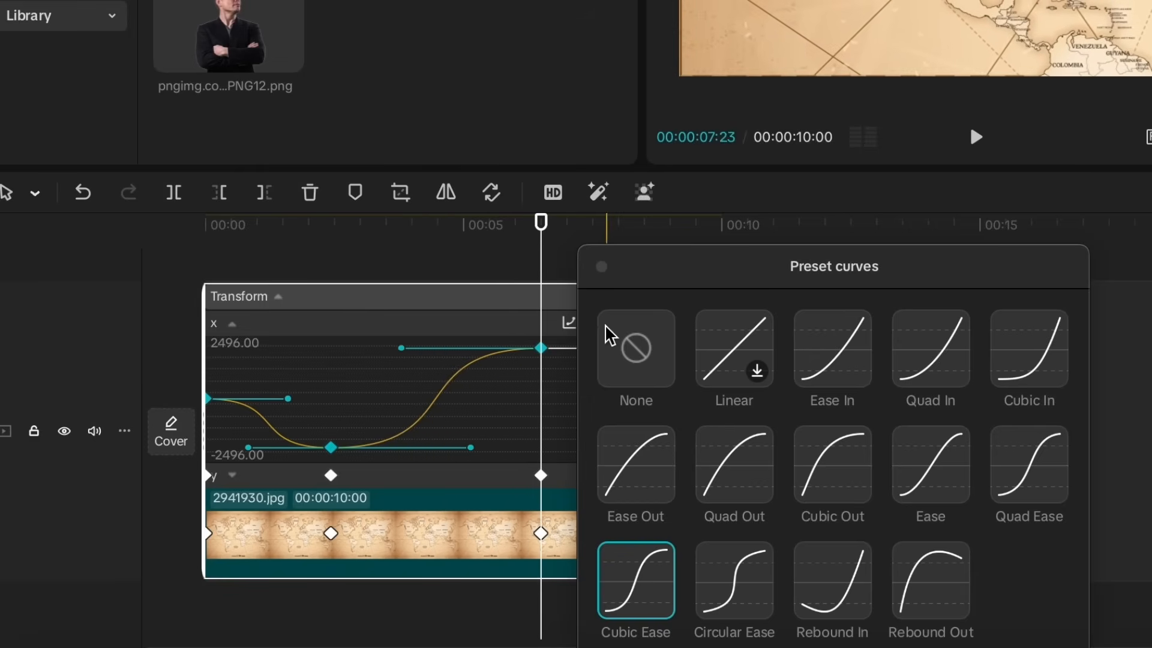
{"action": "left_click", "coordinate": [635, 580]}
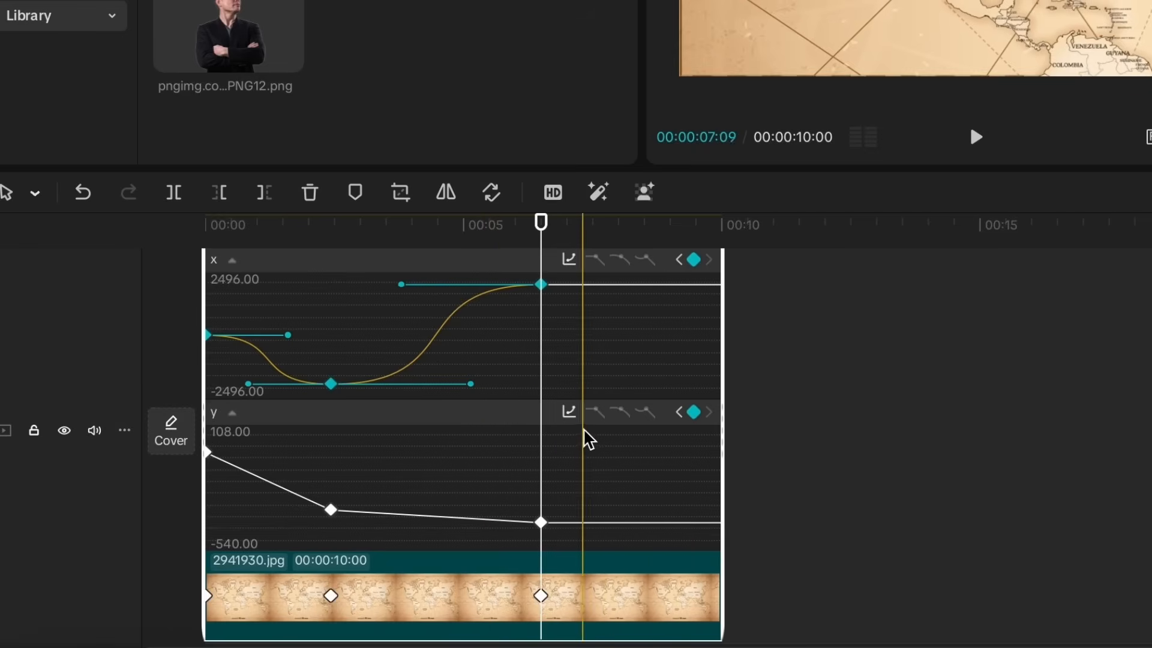
{"action": "left_click", "coordinate": [570, 412]}
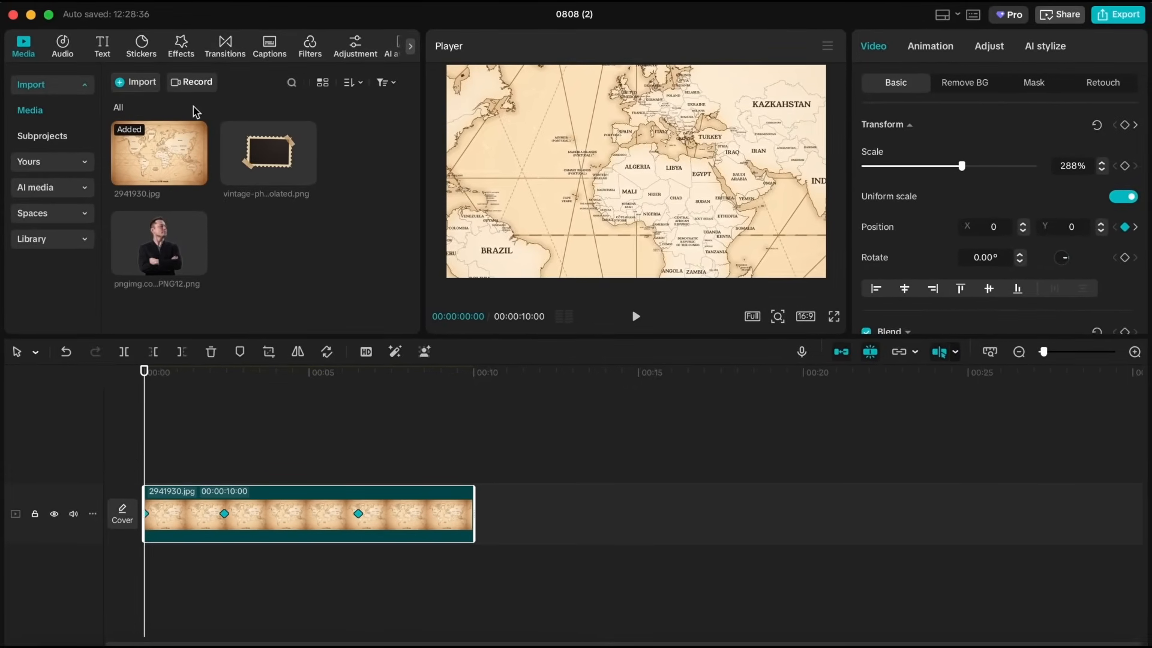
Search the effects library for 'fisheye' and place Fisheye 3 over the map clip.
{"action": "left_click", "coordinate": [180, 46]}
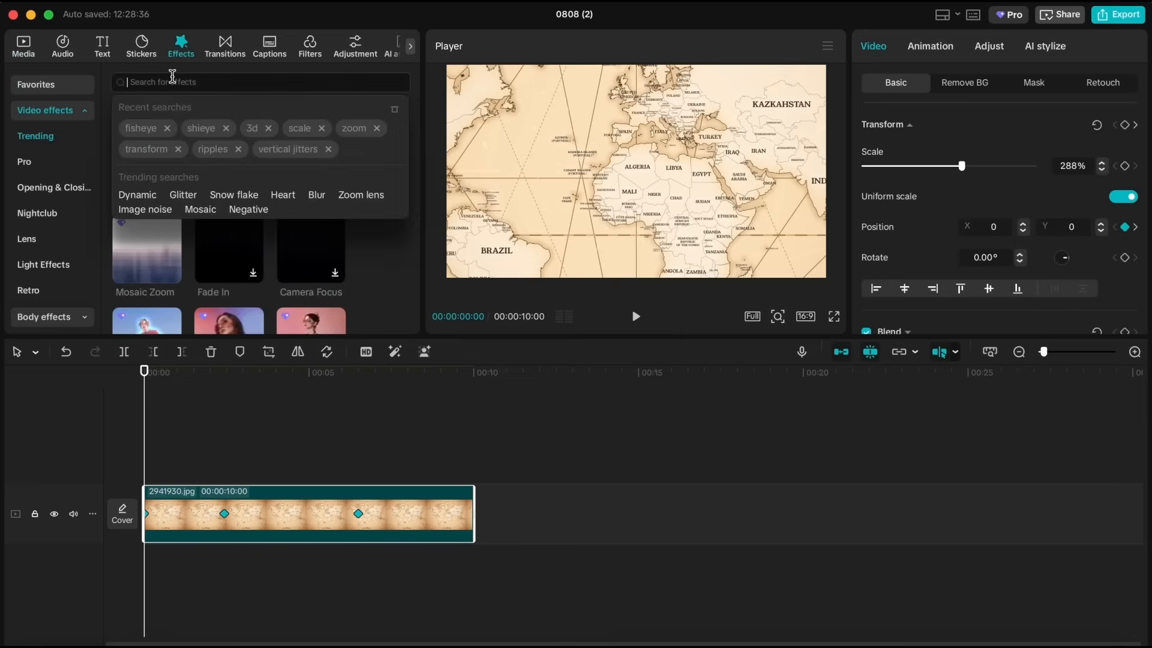
{"action": "type", "text": "fisheye"}
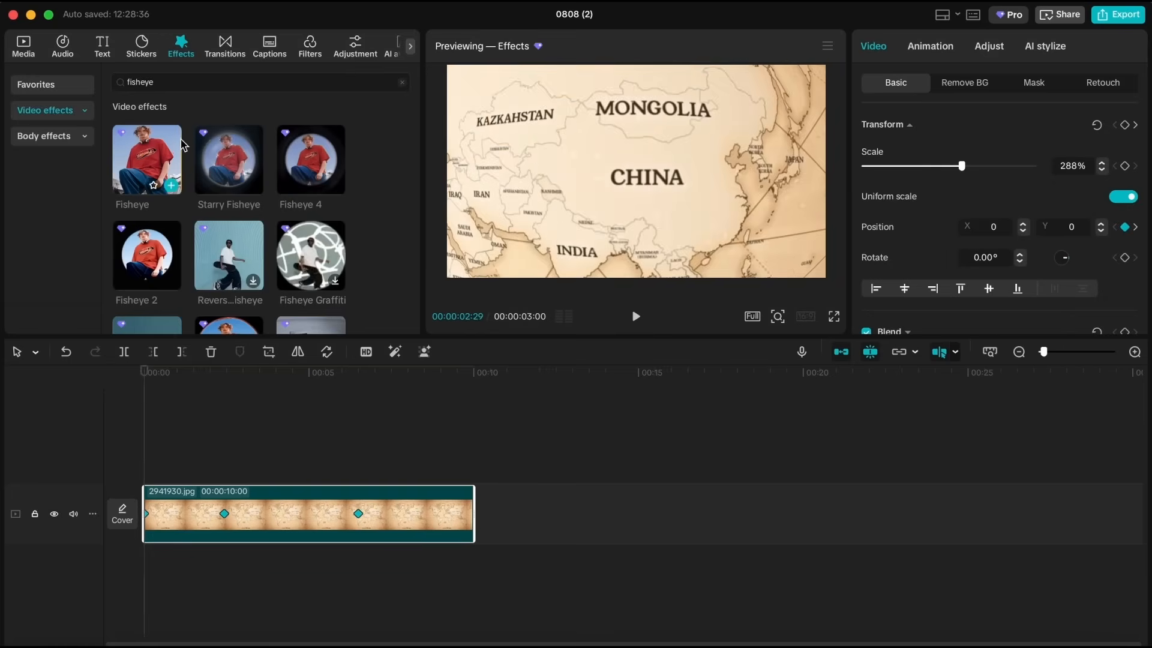
{"action": "scroll", "scroll_direction": "down", "scroll_amount": 3}
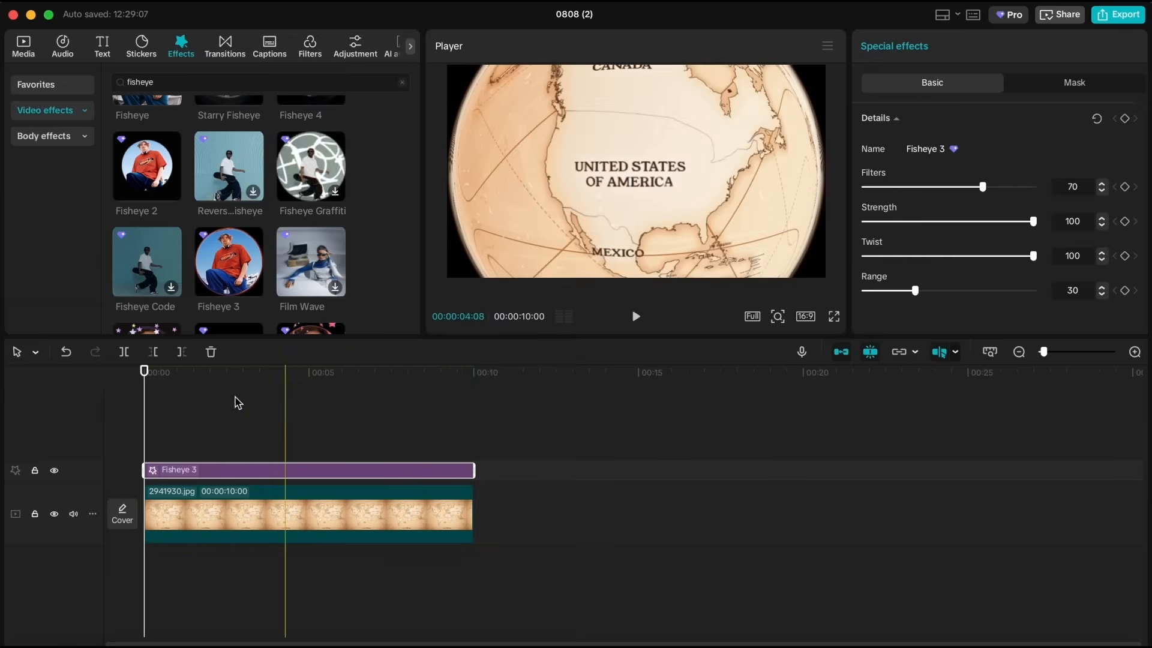
Preview the globe, set Fisheye 3 Range, Twist and Filters to 0, then replay from the start.
{"action": "left_click", "coordinate": [634, 317]}
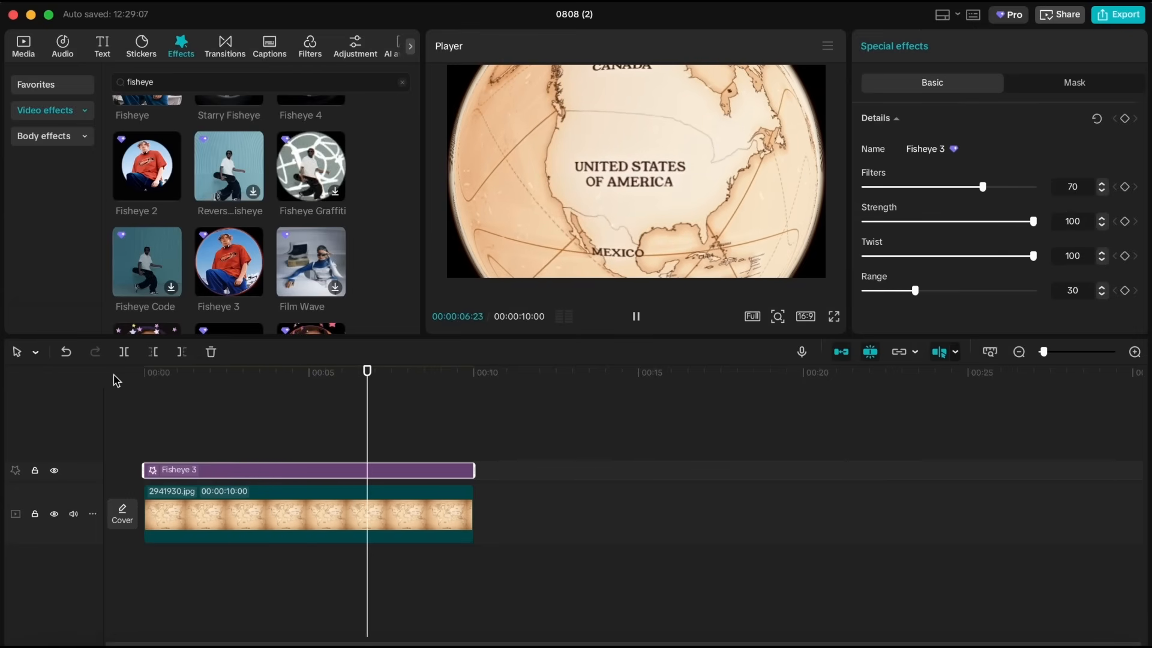
{"action": "left_click", "coordinate": [635, 316]}
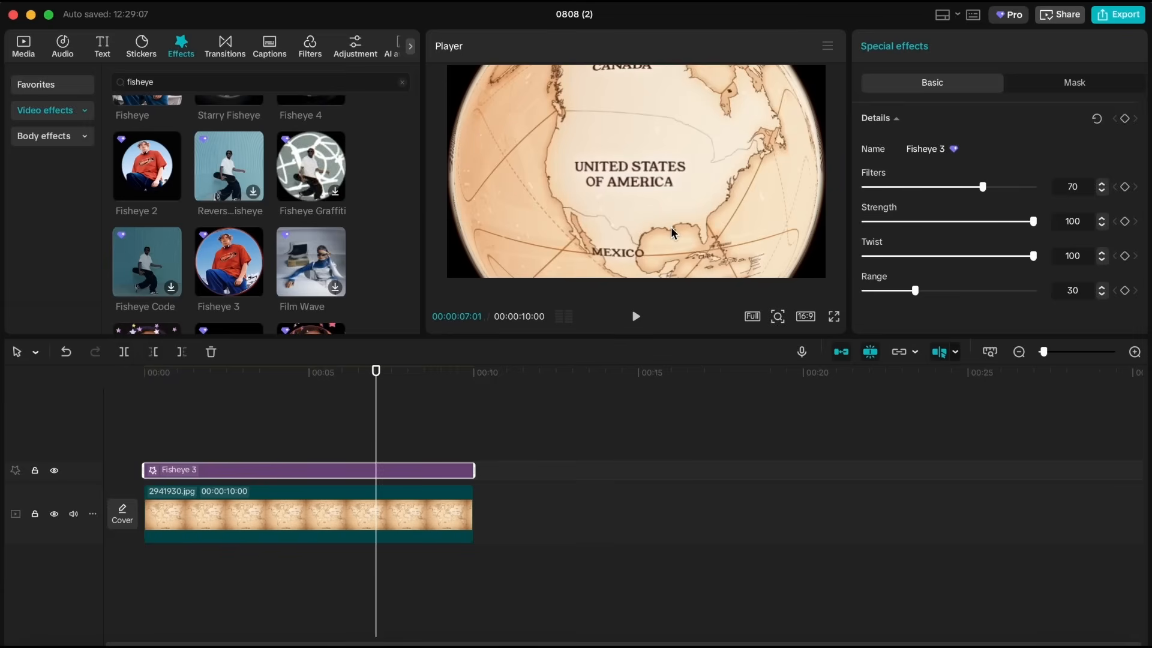
{"action": "left_click_drag", "start_coordinate": [916, 290], "coordinate": [959, 291]}
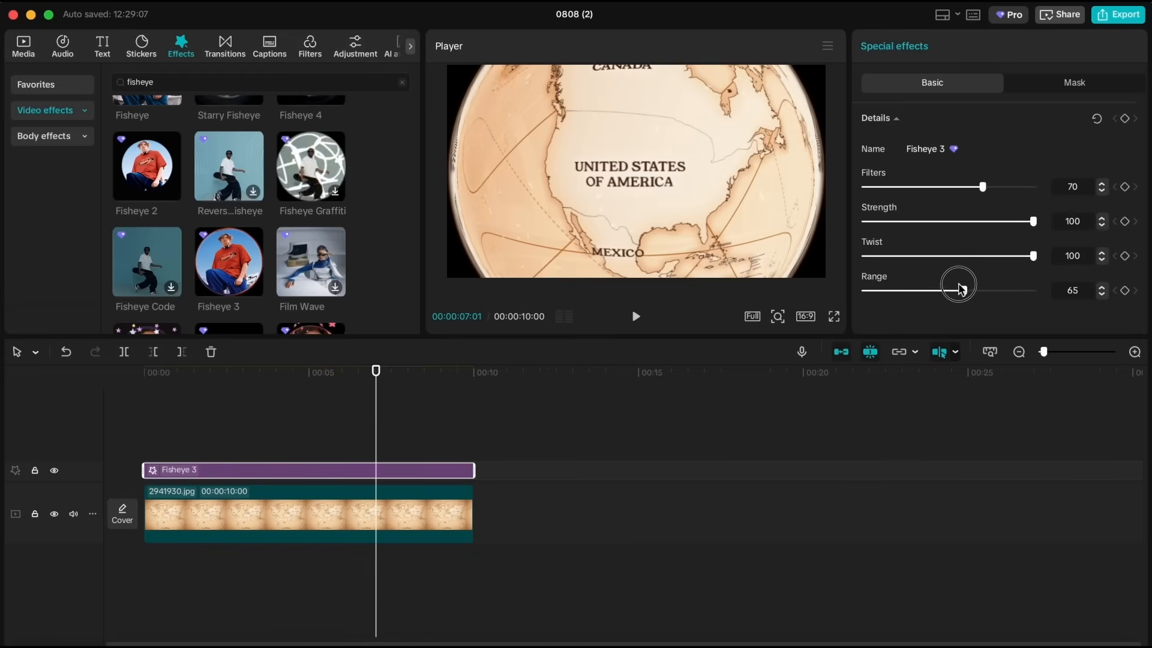
{"action": "left_click_drag", "start_coordinate": [958, 289], "coordinate": [864, 289]}
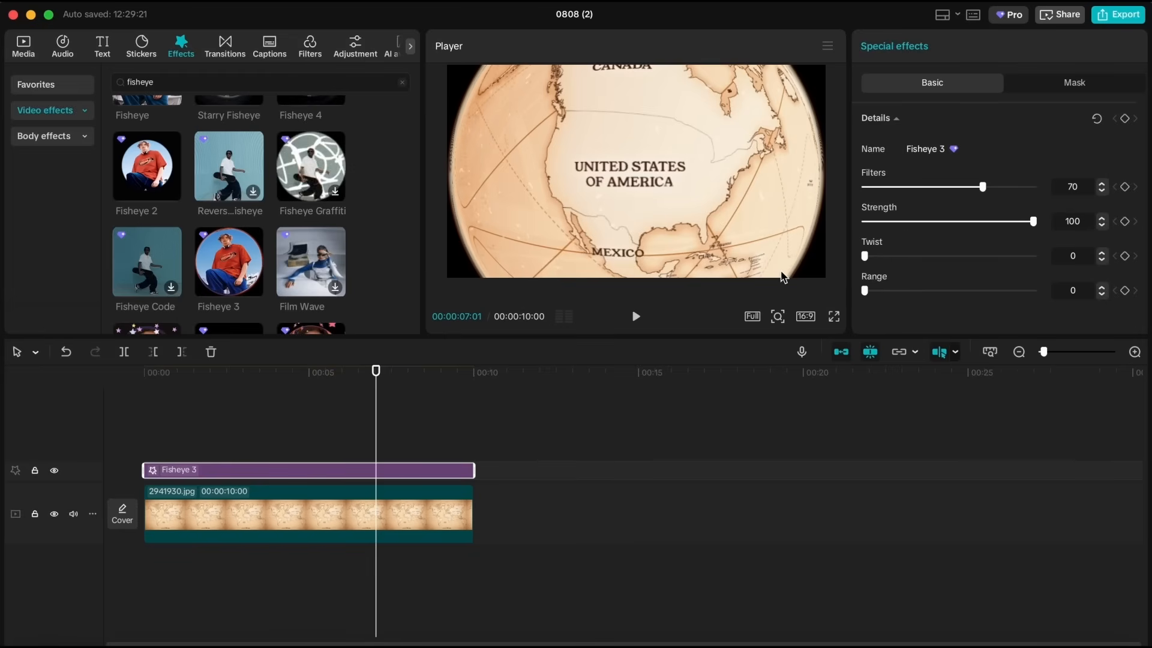
{"action": "left_click_drag", "start_coordinate": [1032, 220], "coordinate": [995, 221]}
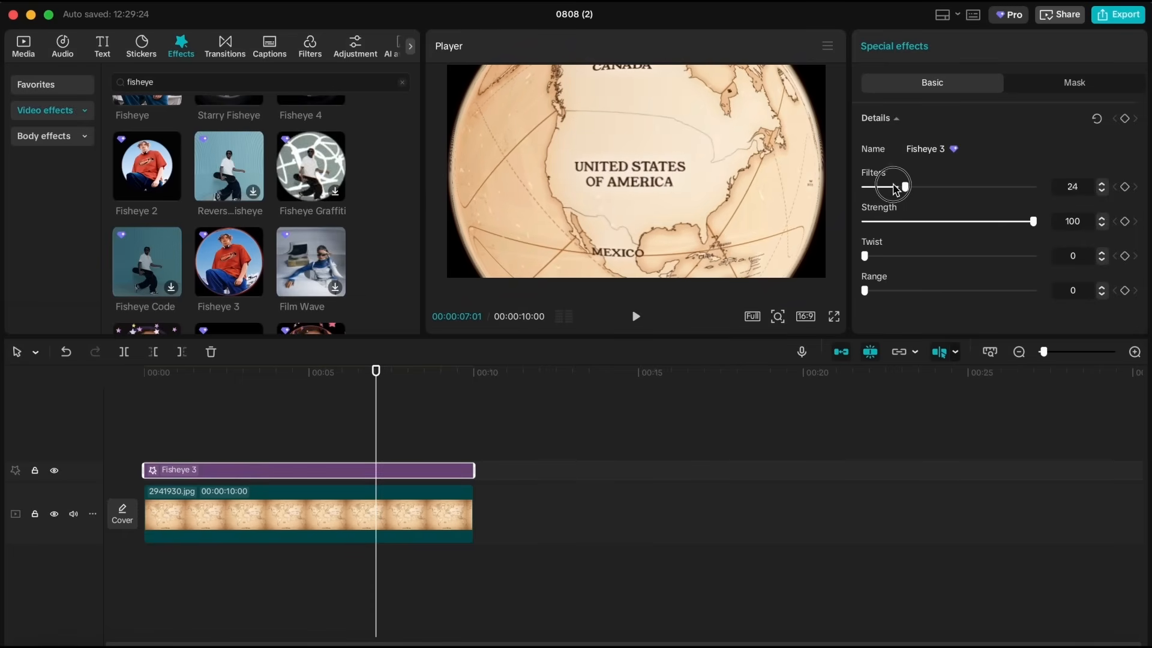
{"action": "left_click_drag", "start_coordinate": [904, 186], "coordinate": [864, 187]}
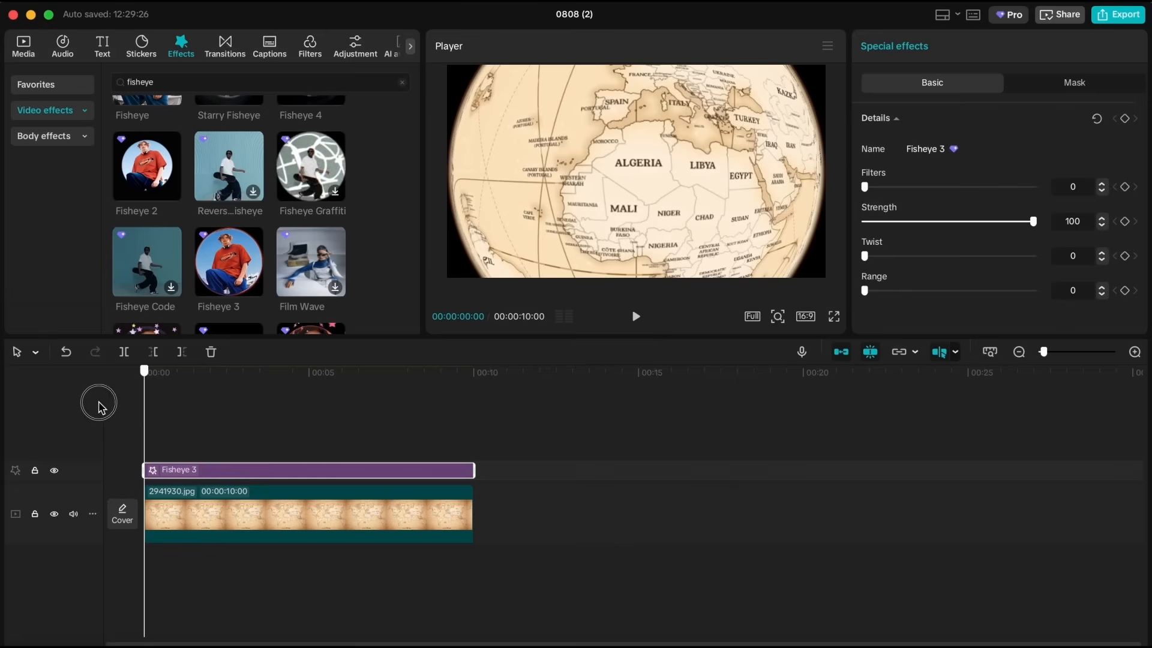
{"action": "left_click", "coordinate": [635, 316]}
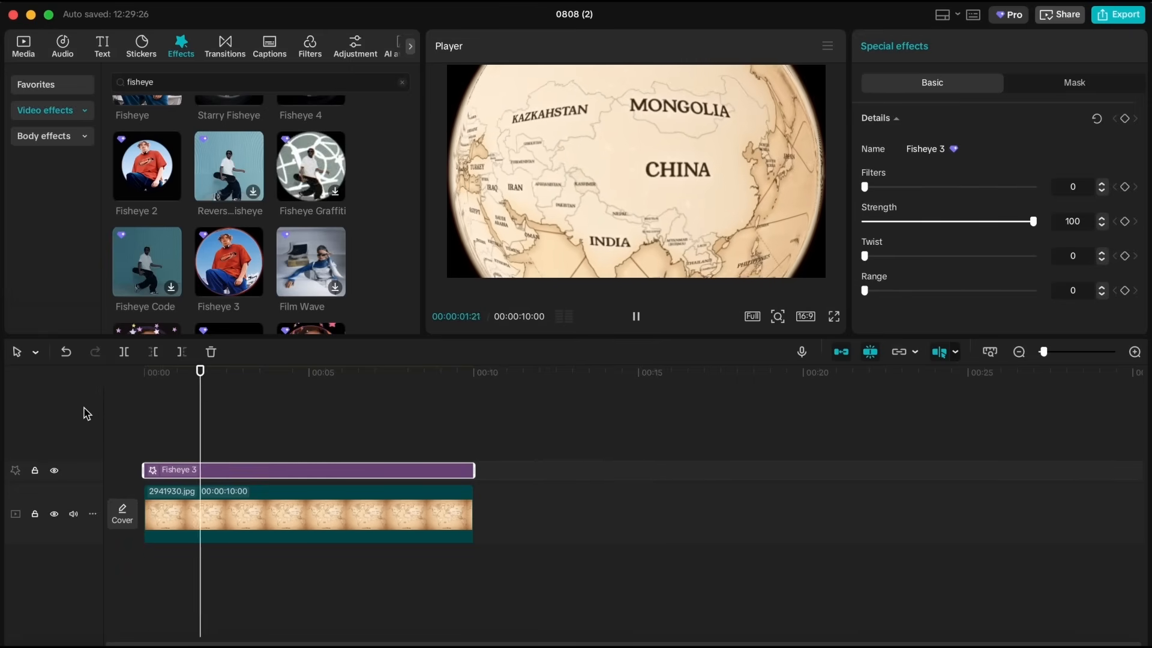